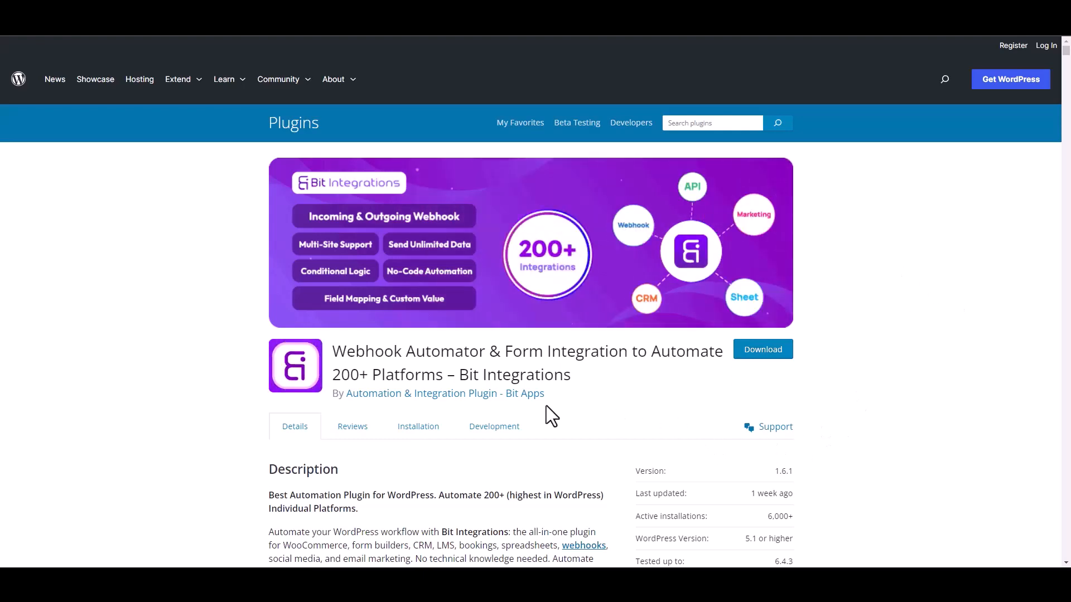
mouse_move(574, 395)
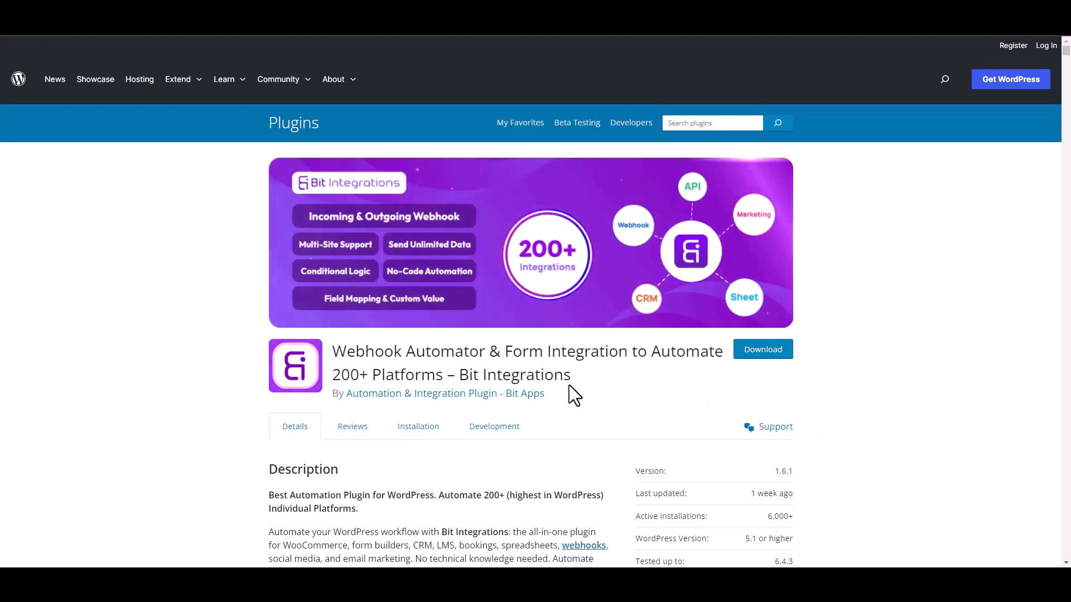
Go from the Bit Integrations WordPress.org listing to its welcome screen in the site admin
double_click(514, 374)
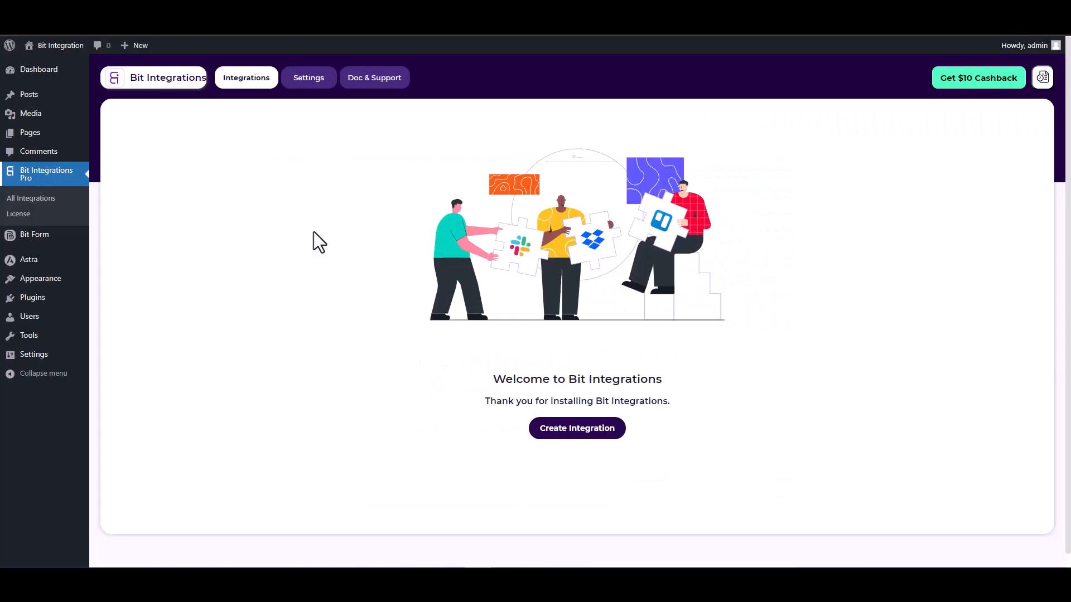
Create a new integration with SiteOrigin Widgets as the trigger and start fetching its fields
click(575, 428)
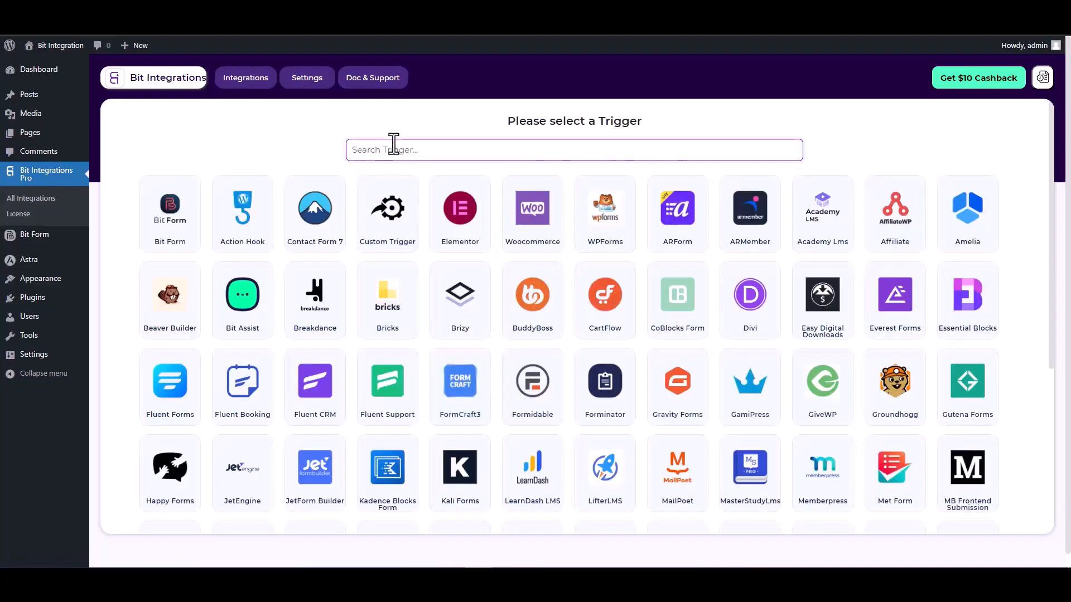
text(site)
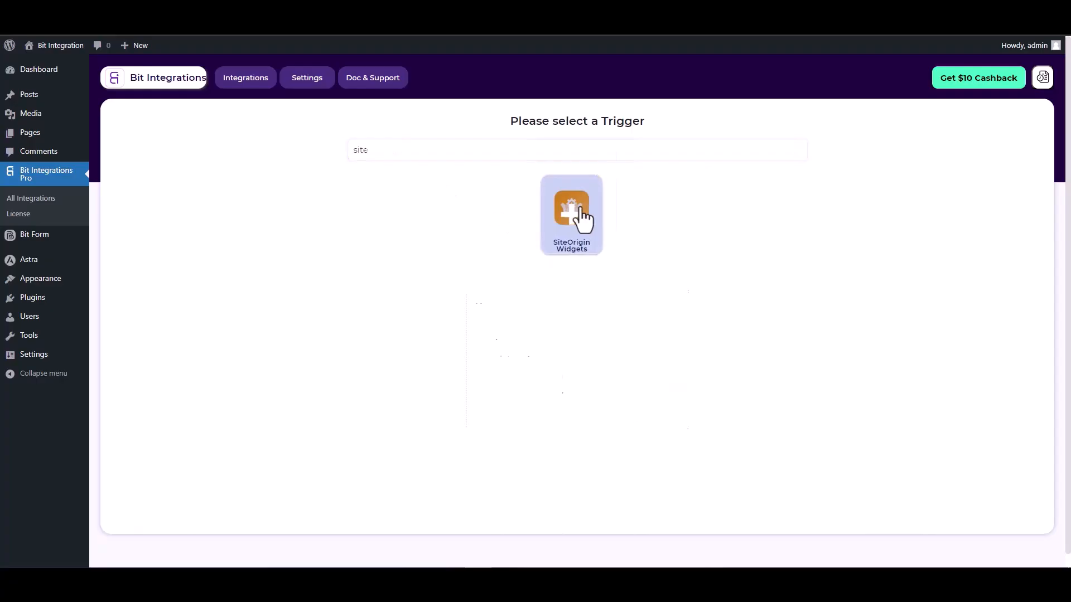
click(571, 215)
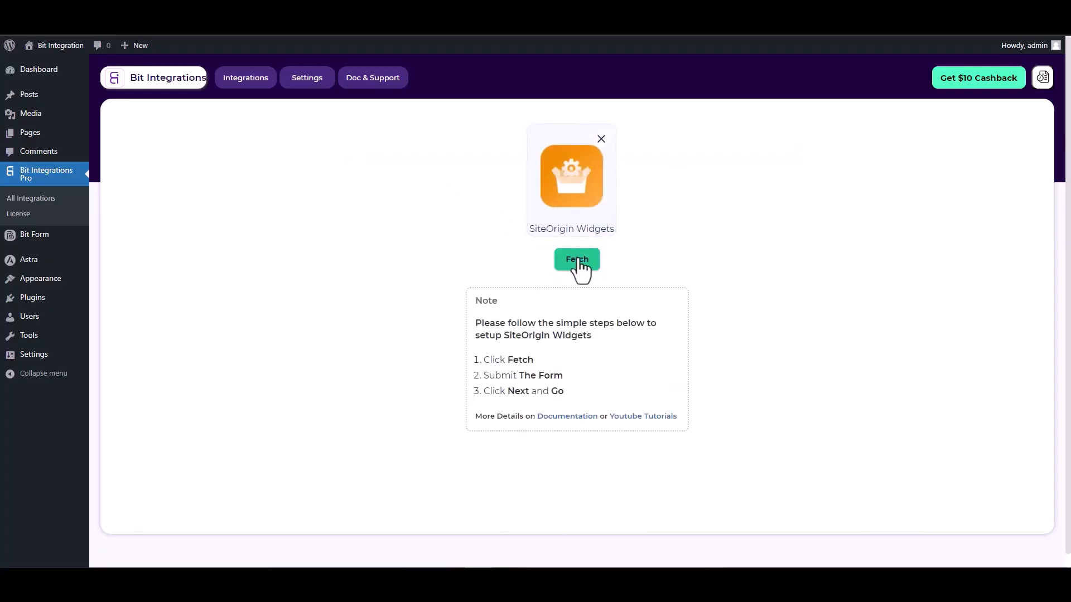
click(576, 260)
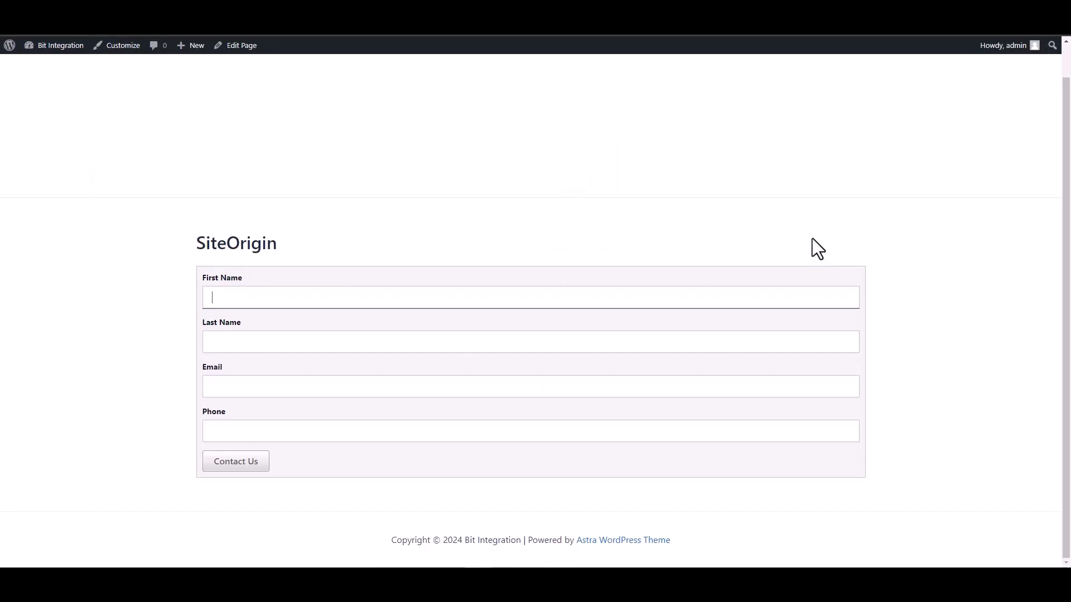
text(test)
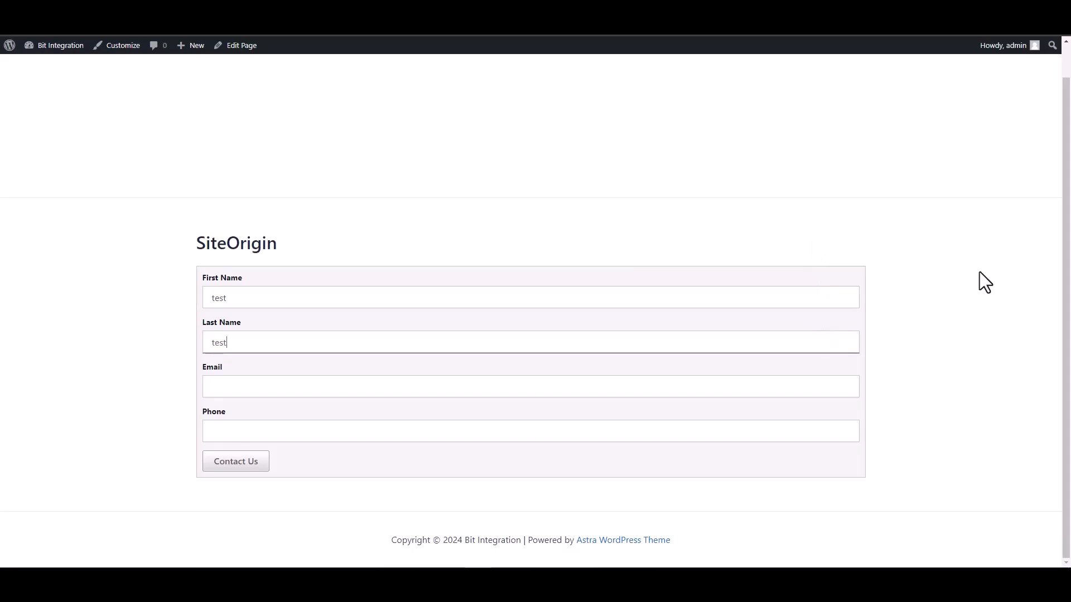
text(1)
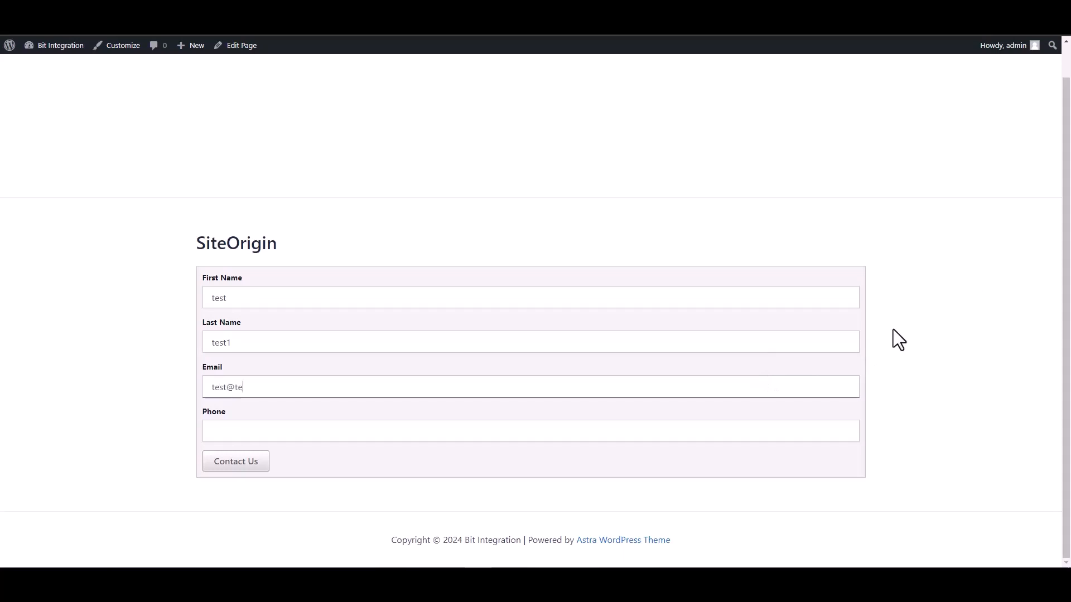
text(st.com)
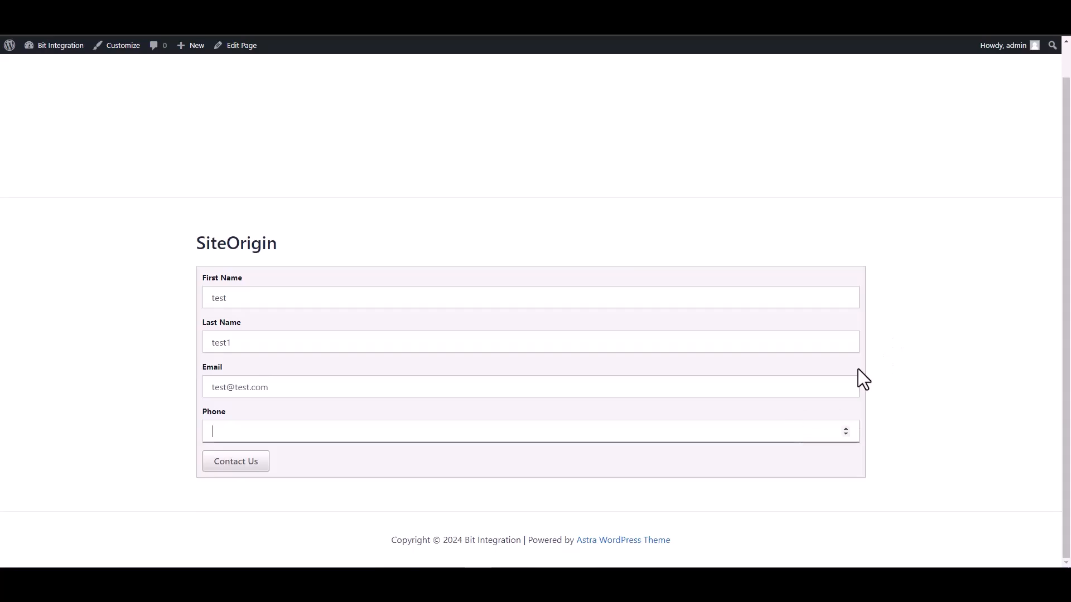
text(123)
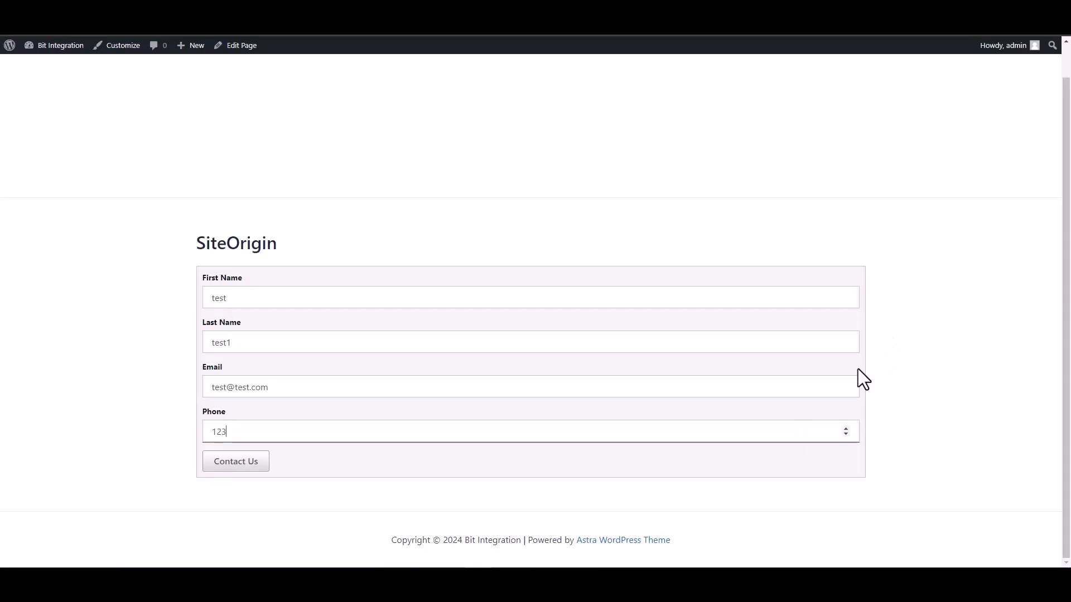
text(45678)
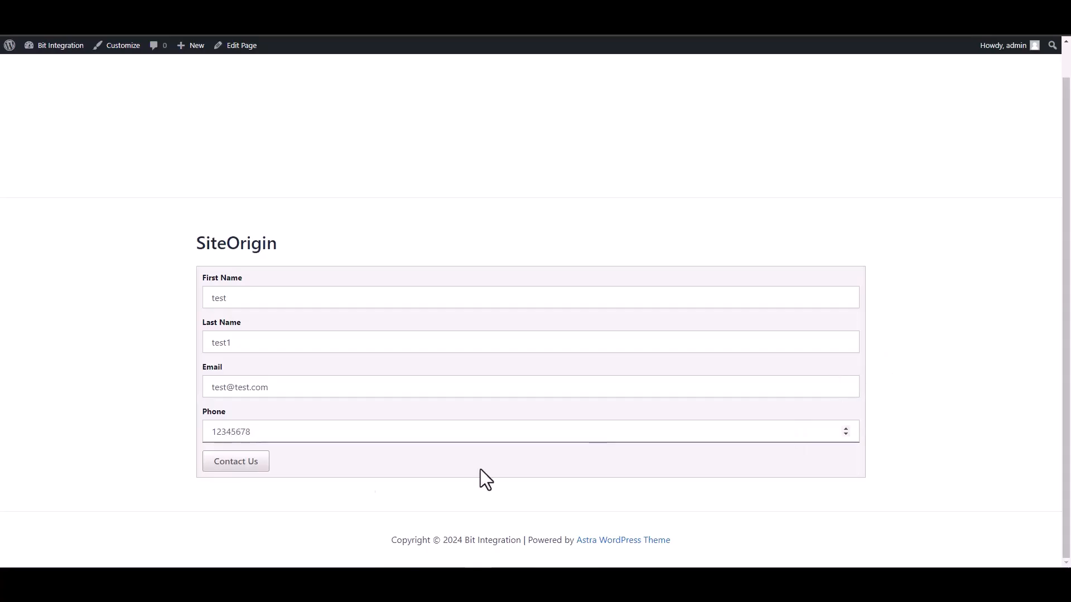
click(235, 461)
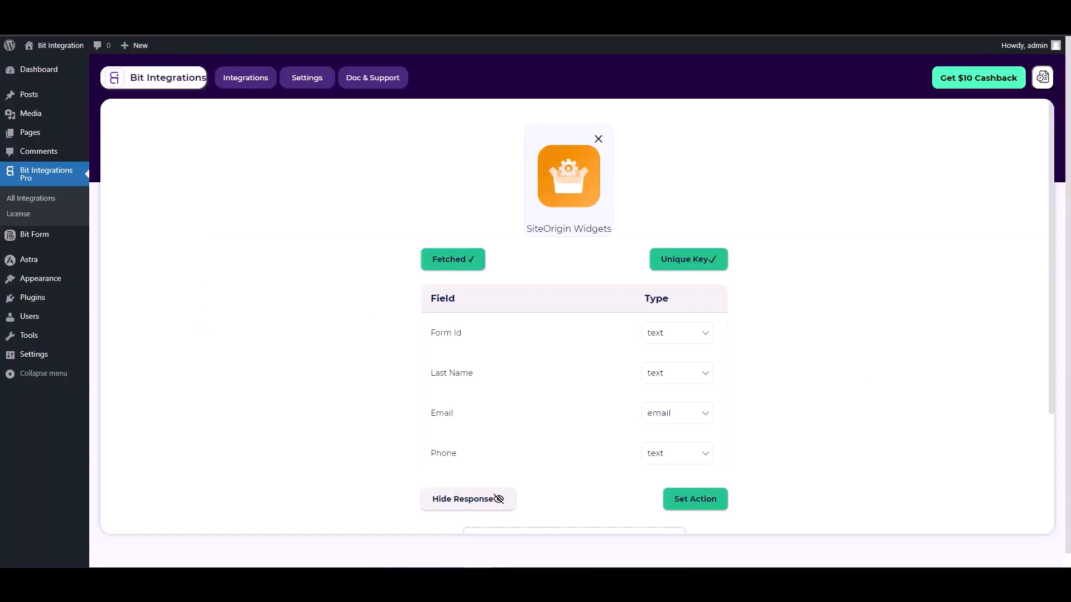
mouse_move(647, 381)
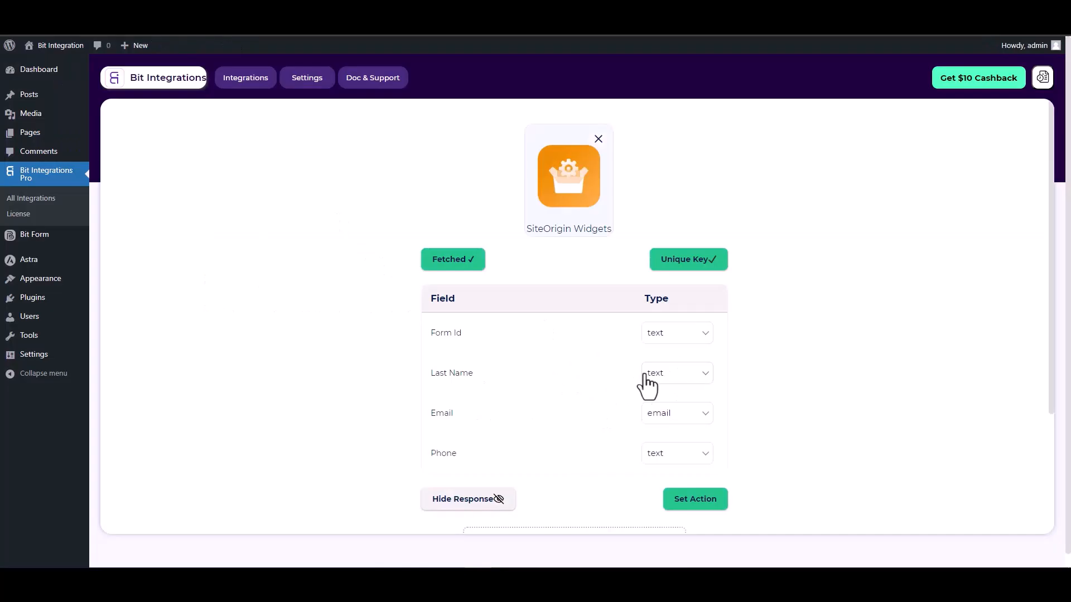
Review the fetched fields, choose ZagoMail as the action, and reach its API token page
scroll(down, 3)
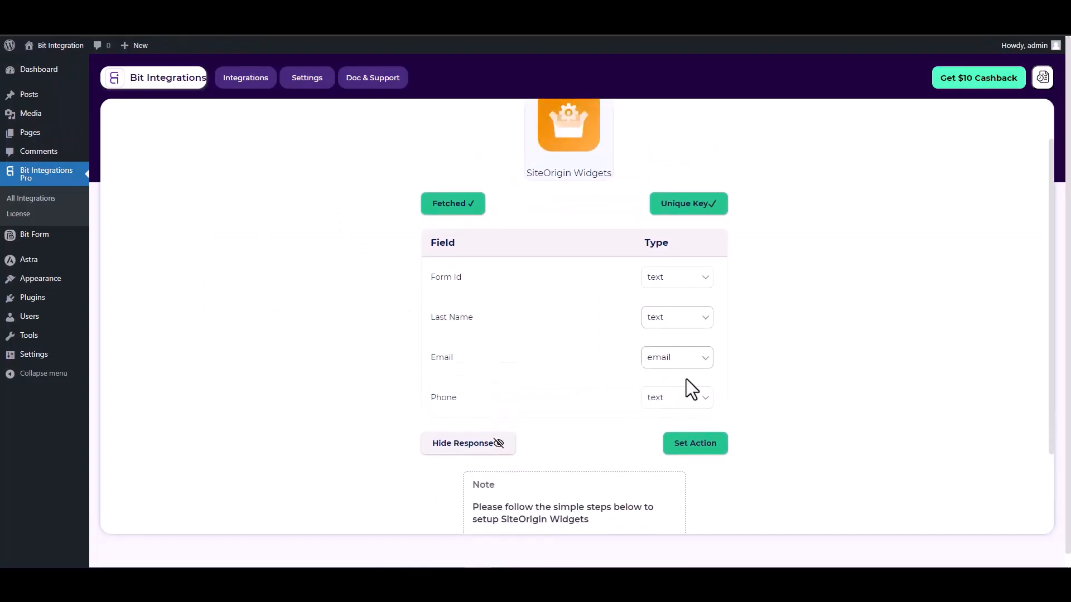
mouse_move(692, 309)
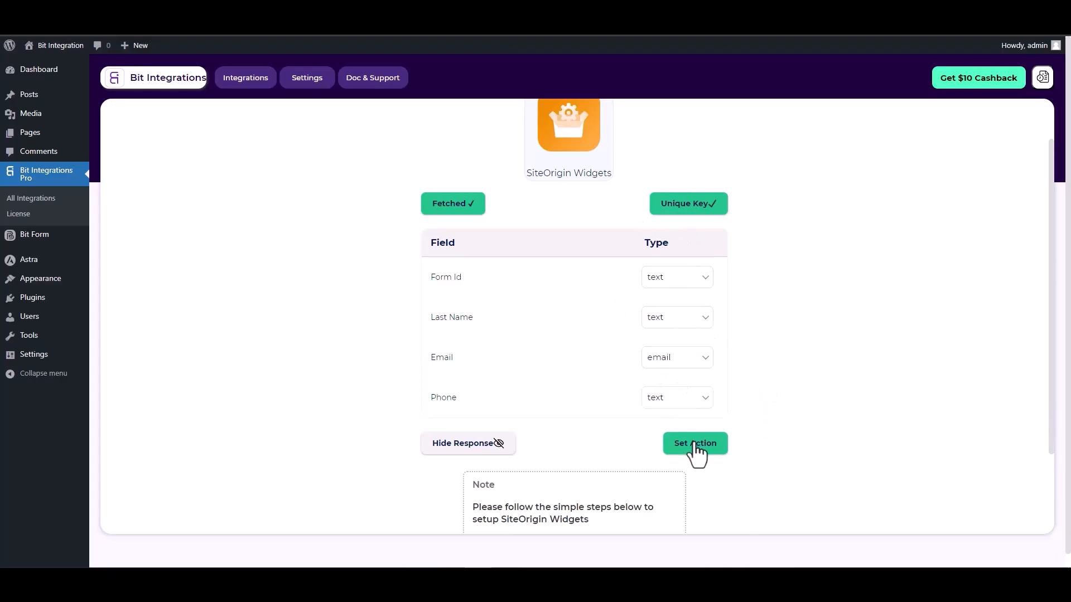
click(695, 444)
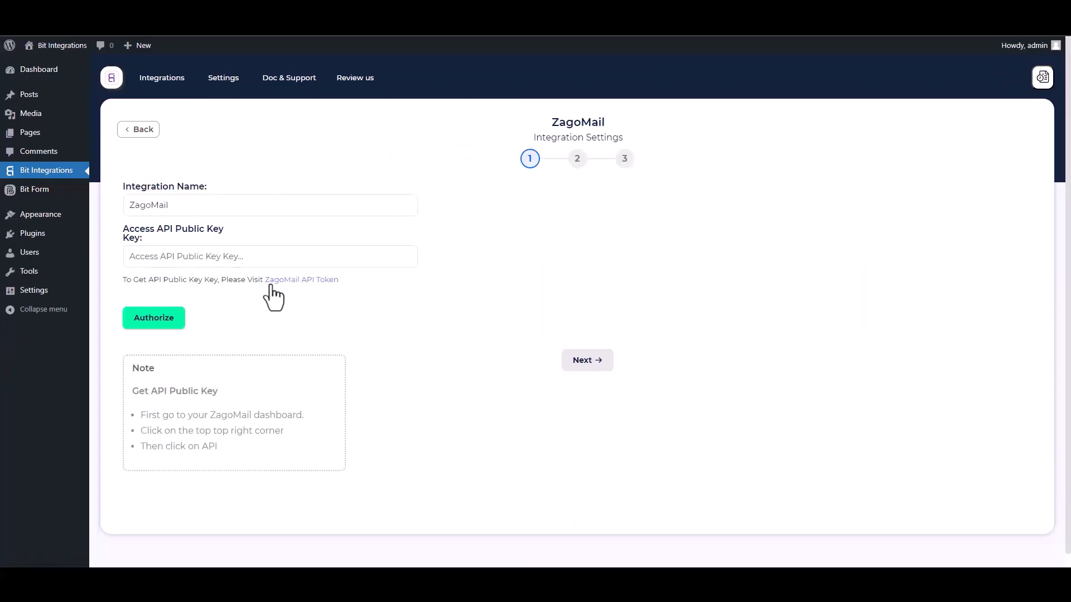
mouse_move(286, 290)
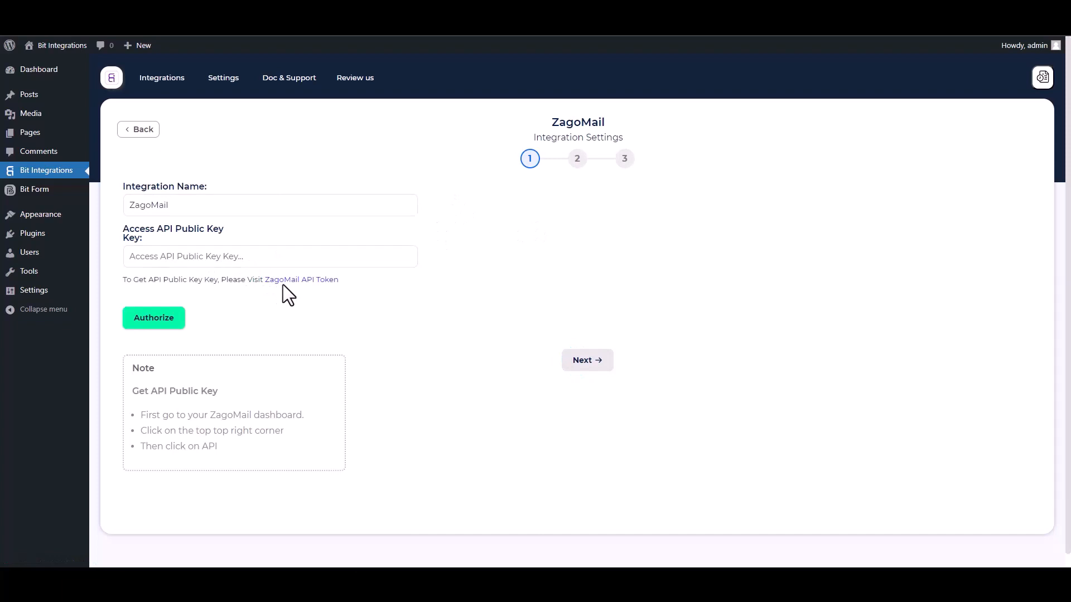
click(300, 279)
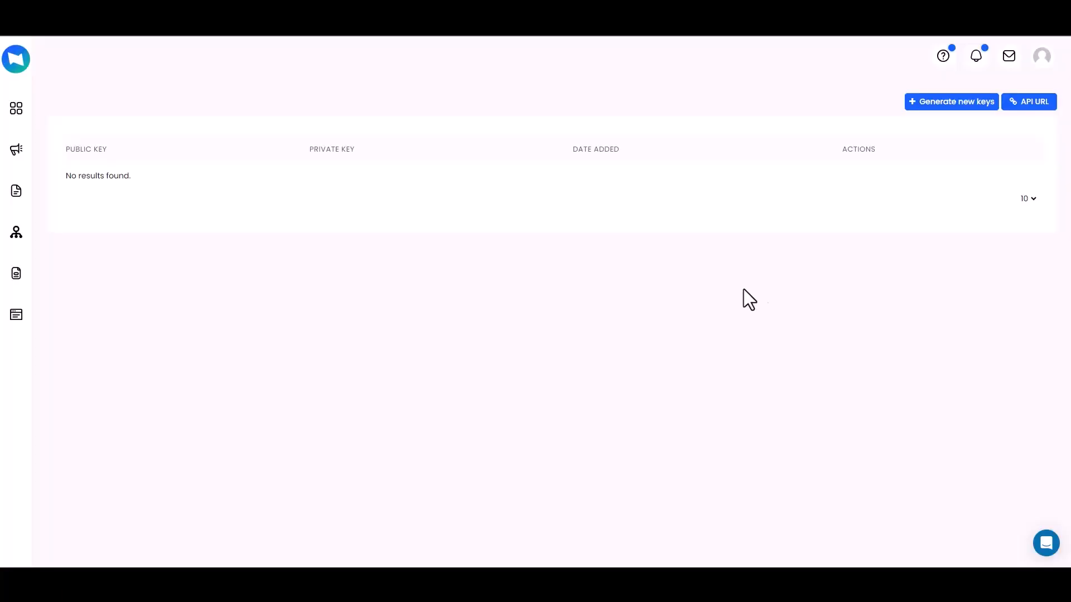
mouse_move(950, 101)
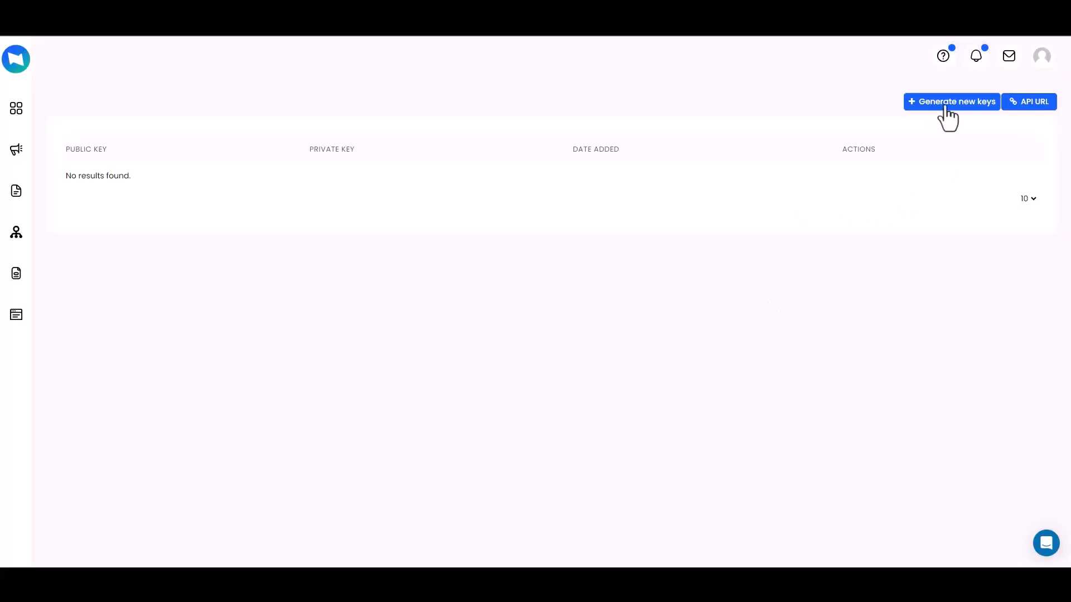
Generate a fresh ZagoMail API key pair and save it on the Update api keys form
click(952, 101)
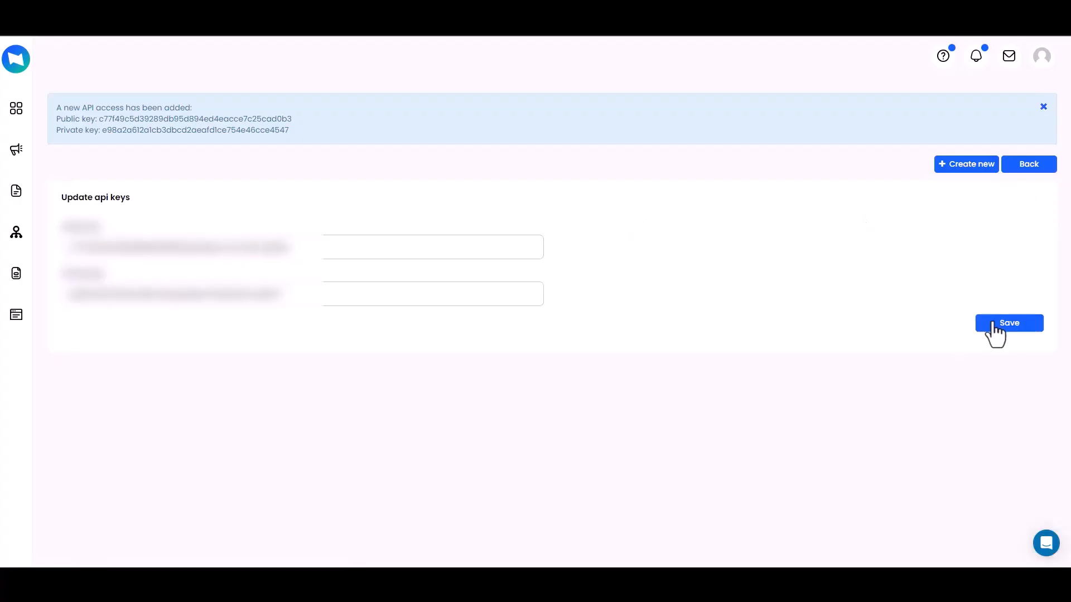
click(1009, 323)
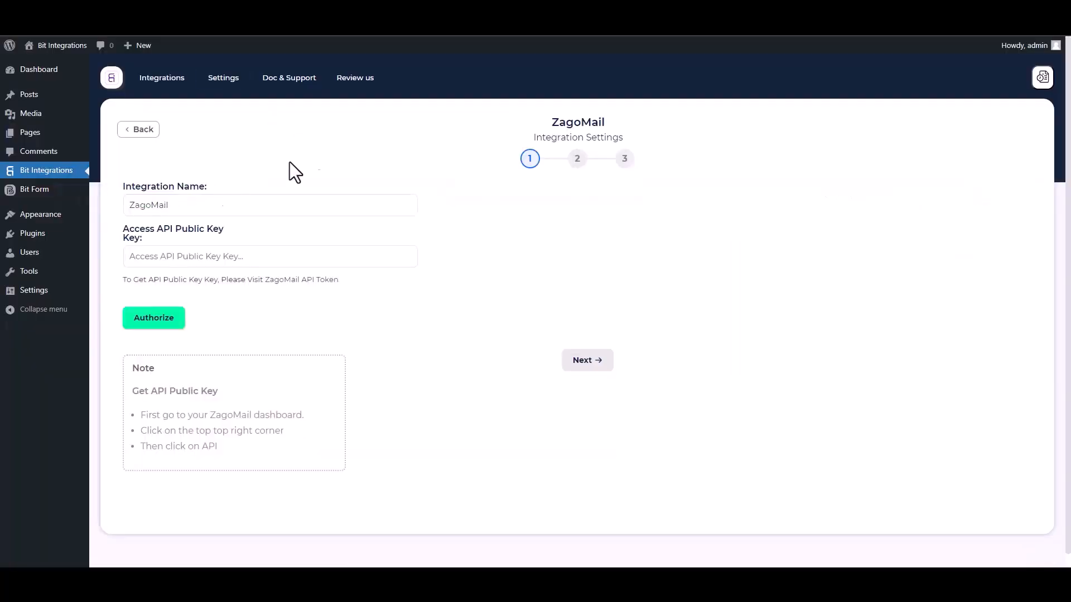
Authorize ZagoMail with the pasted public API key and continue to list mapping
click(270, 256)
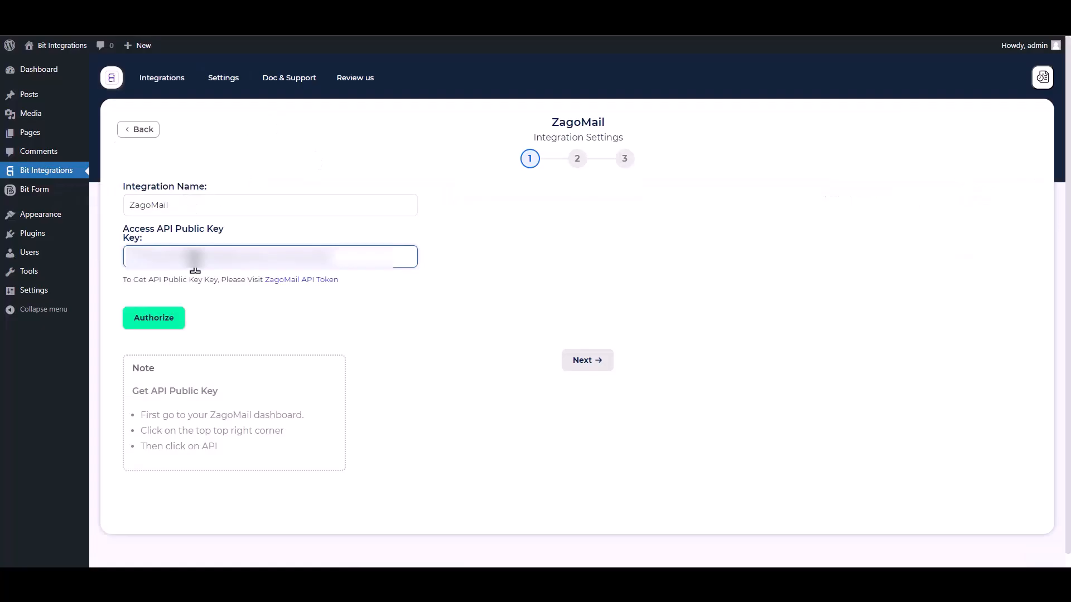
click(153, 317)
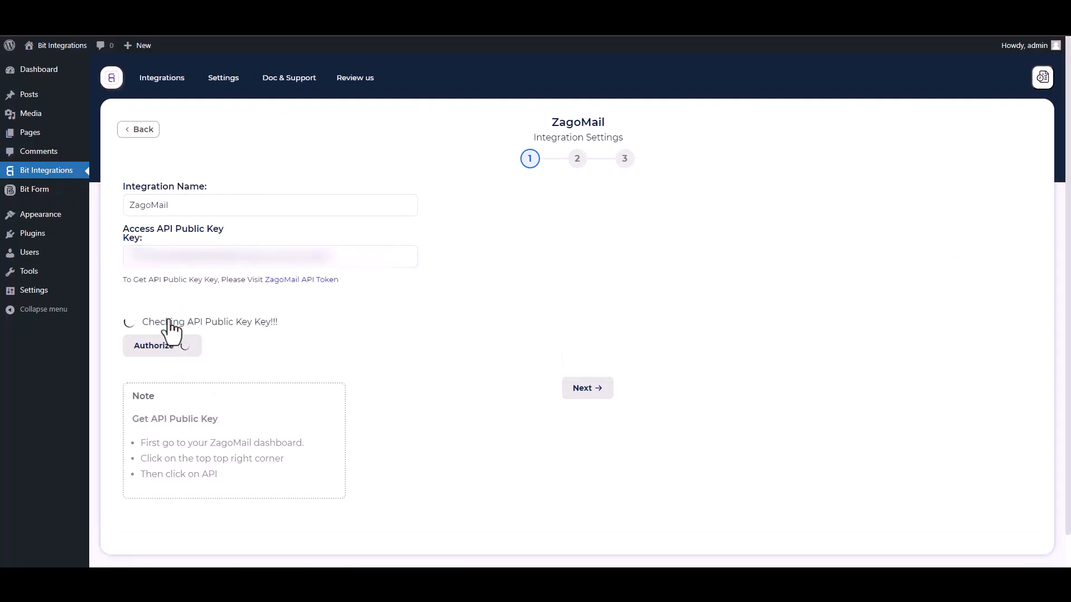
click(161, 344)
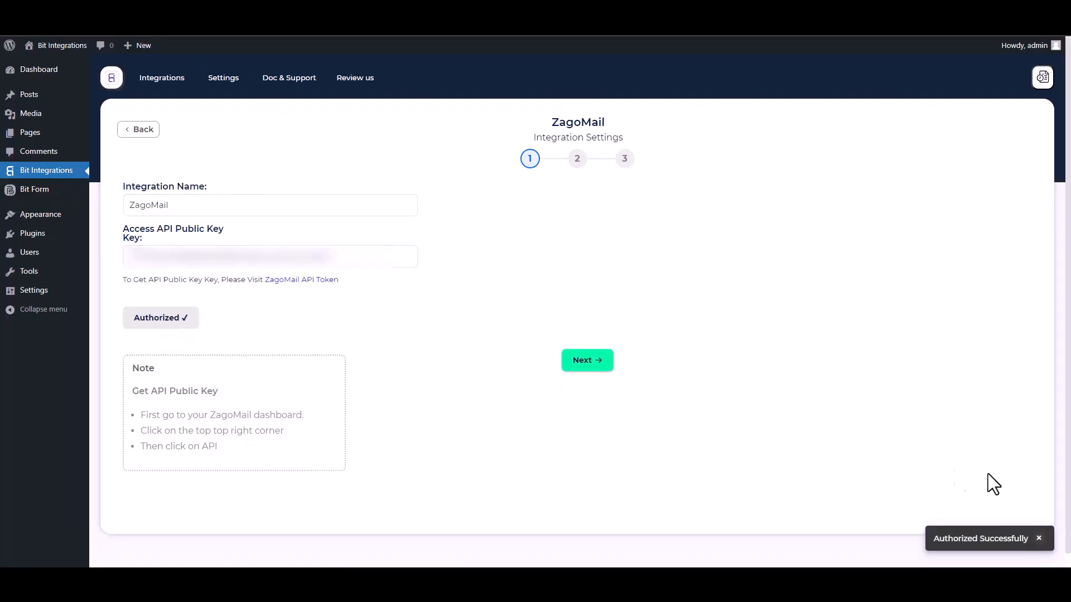
mouse_move(515, 380)
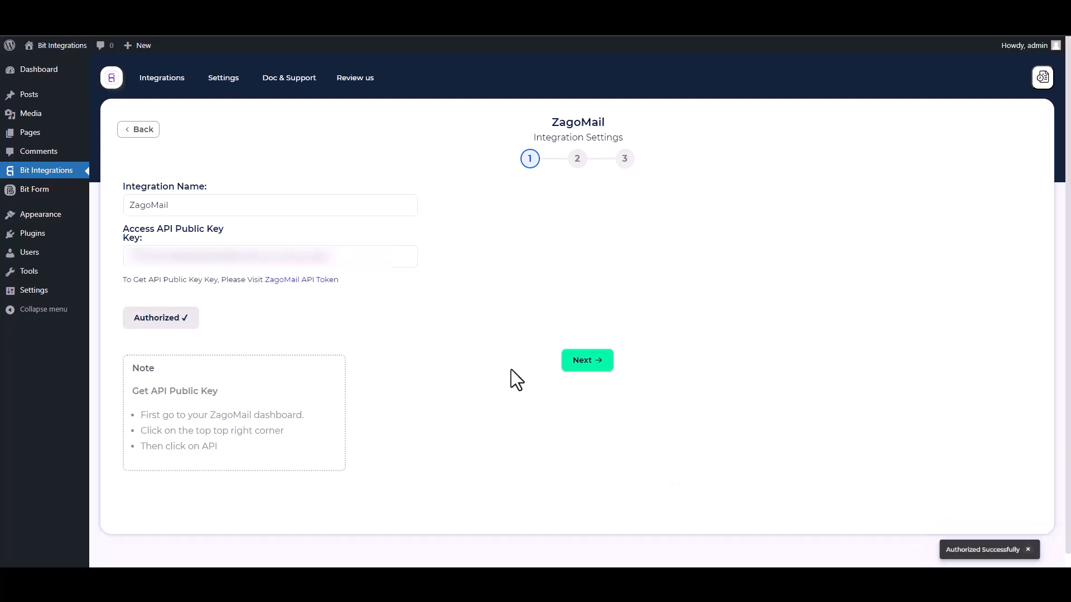
click(586, 360)
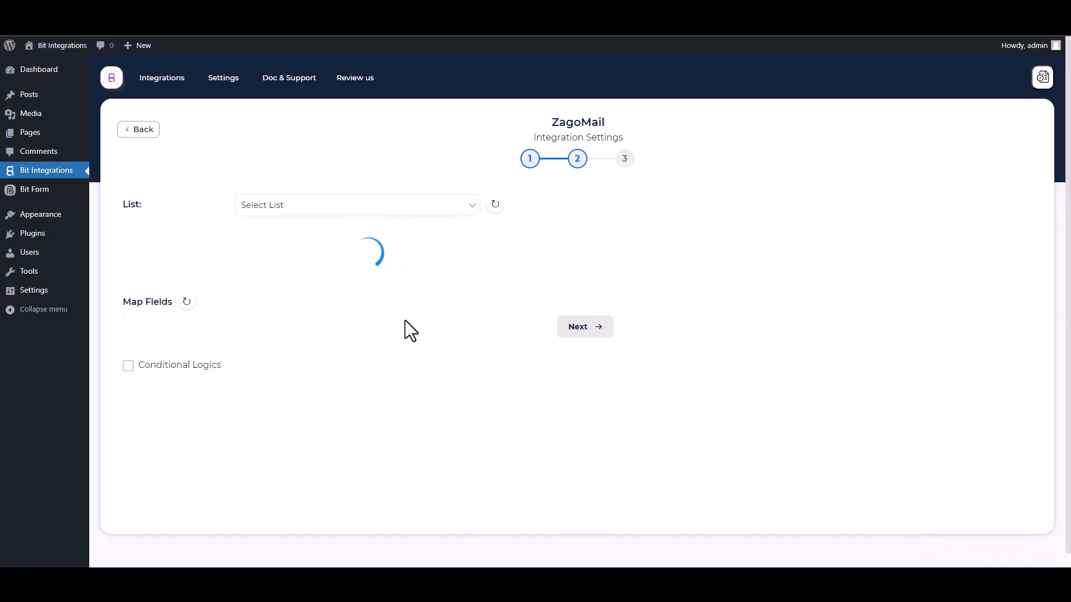
Select the Bit Integrations list and map Email, First name and Last name fields
click(357, 205)
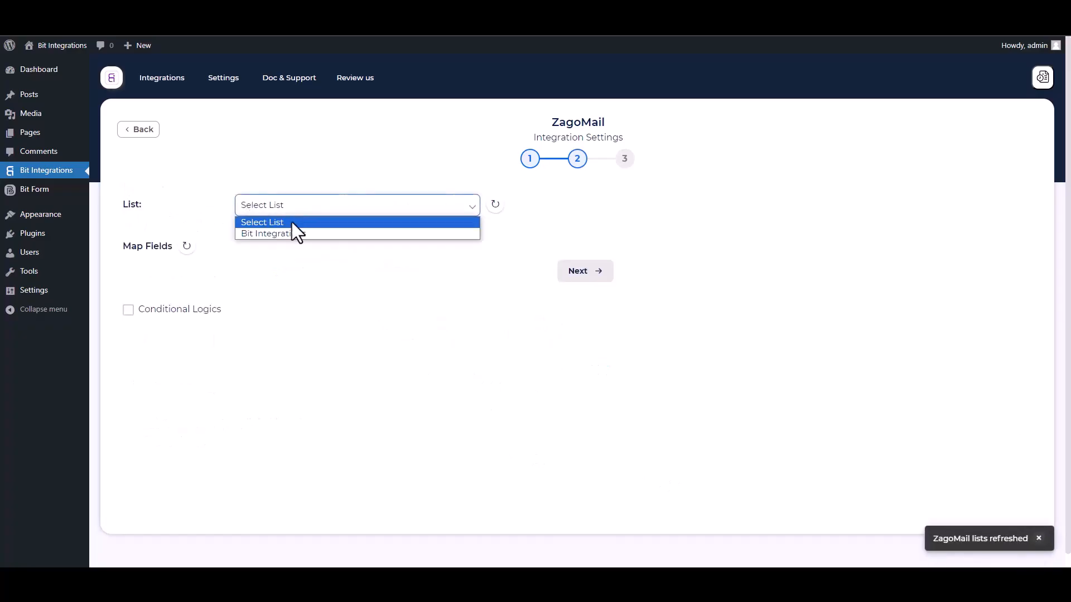
click(265, 233)
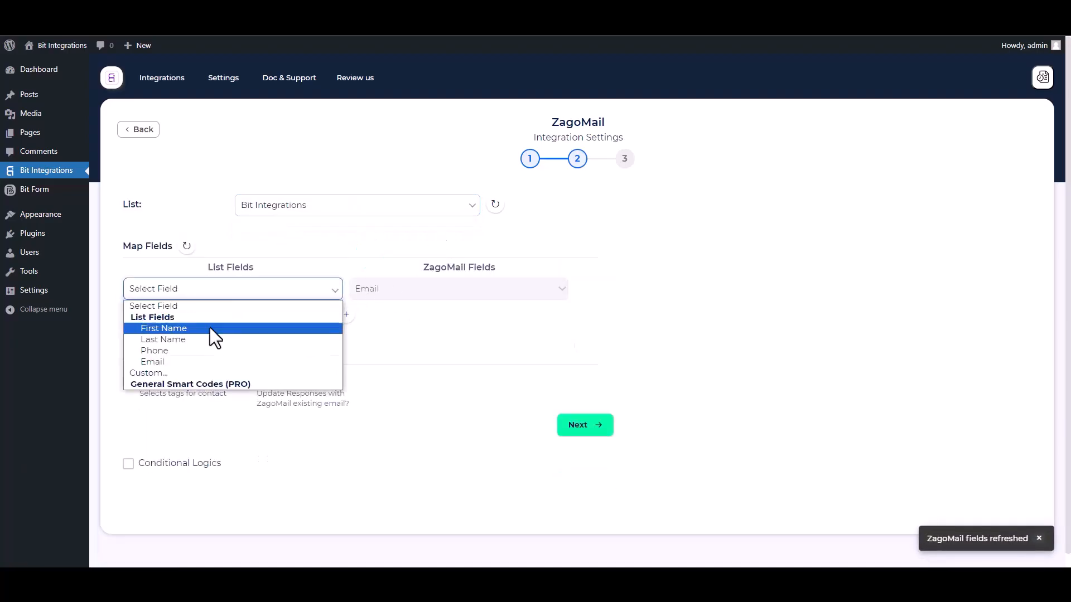
click(152, 362)
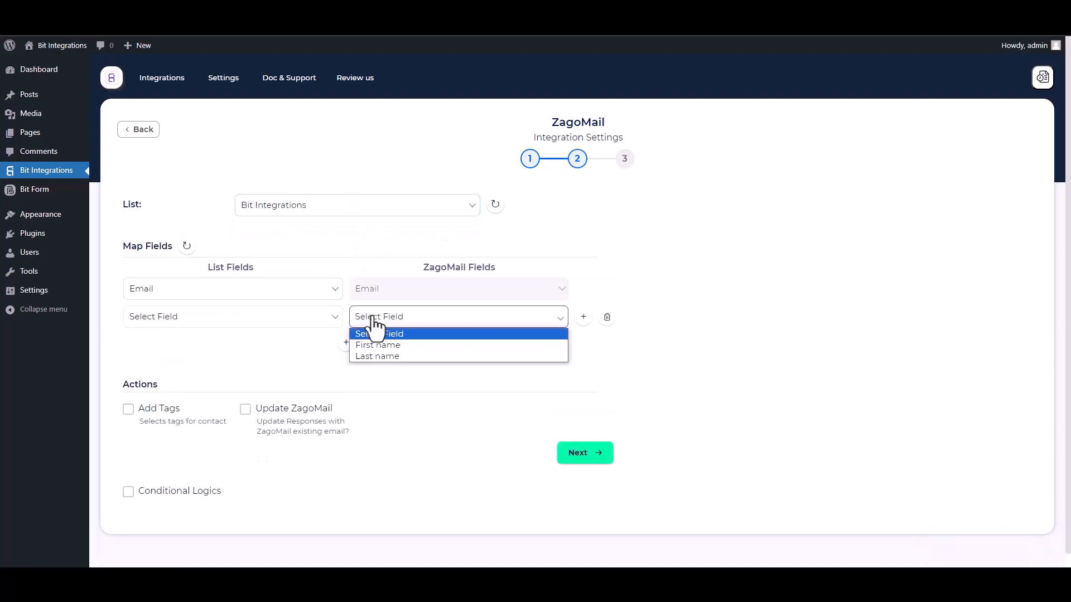
click(378, 345)
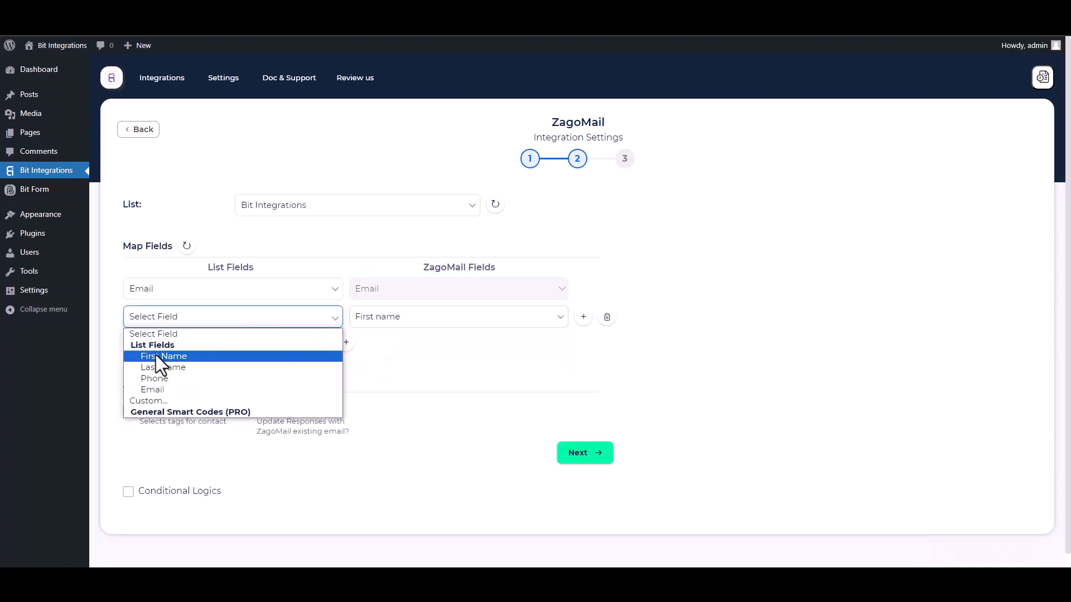
click(163, 356)
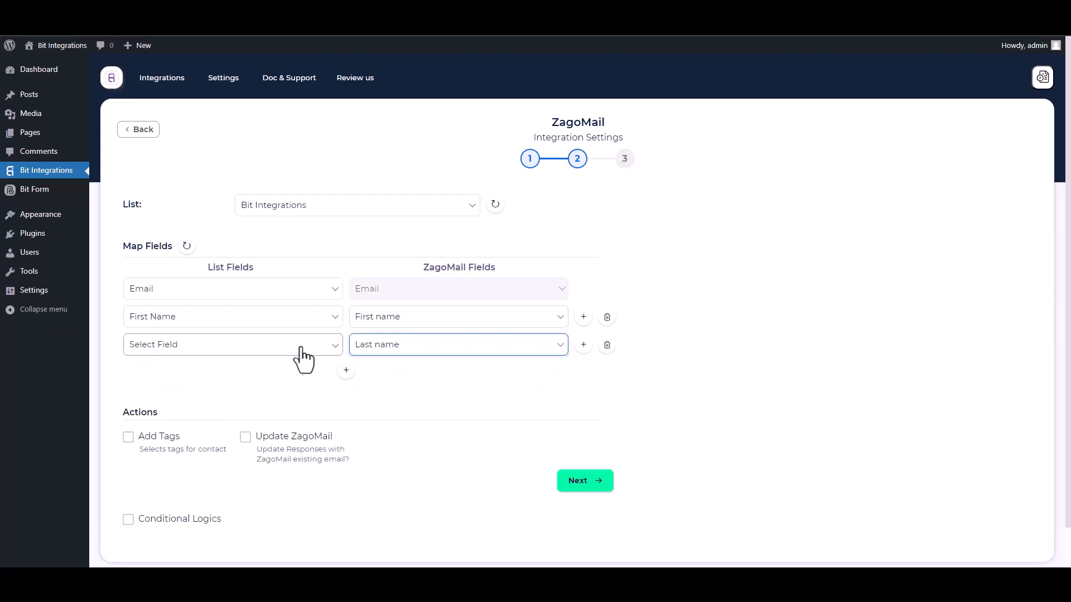
click(232, 344)
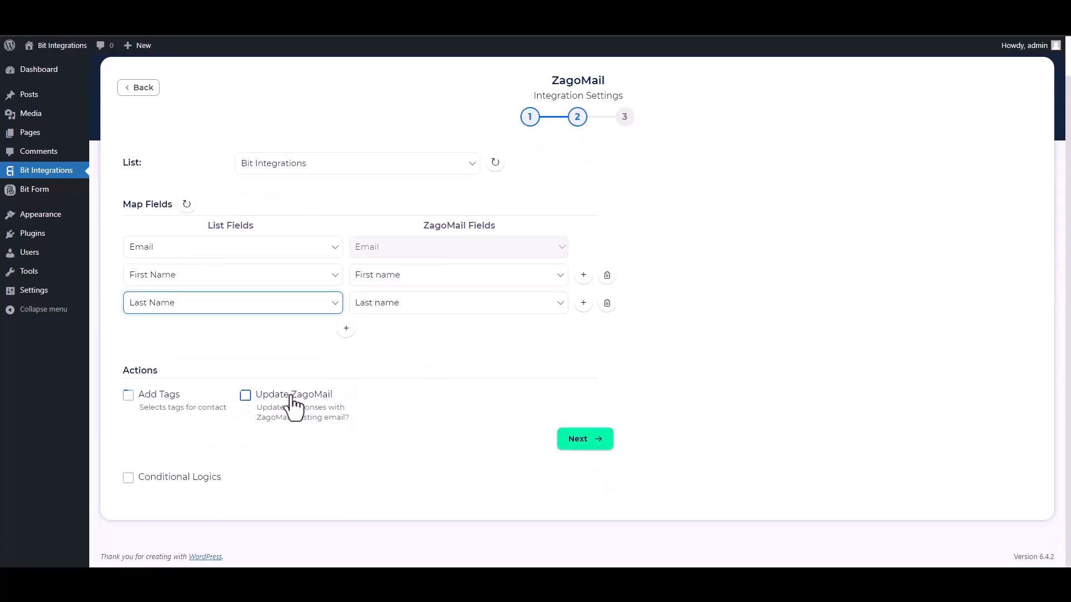
Leave conditional logic disabled and proceed to the final Finish & Save step
click(127, 478)
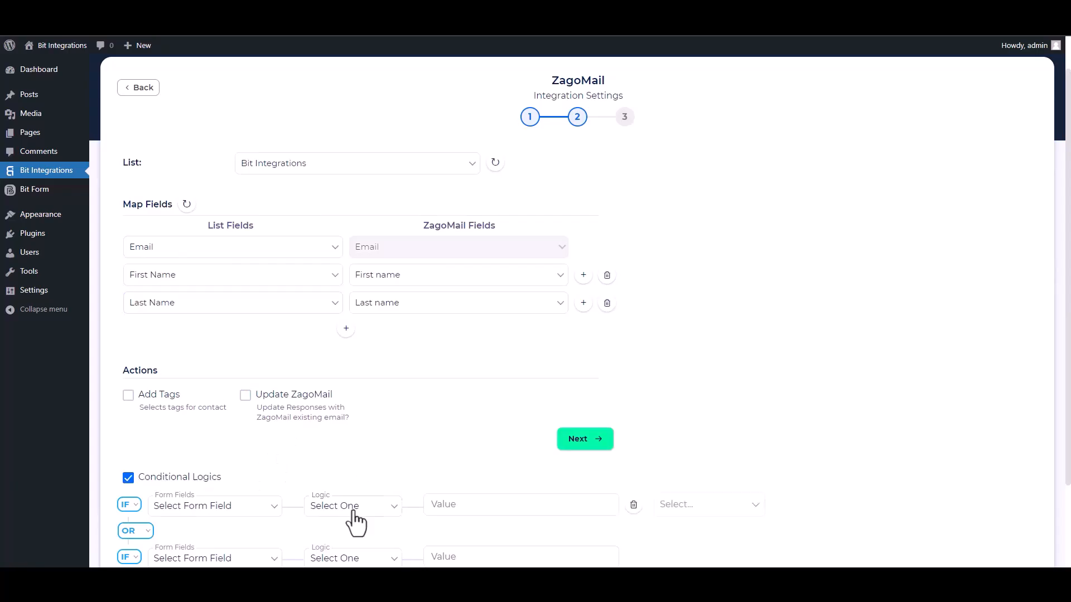
scroll(down, 3)
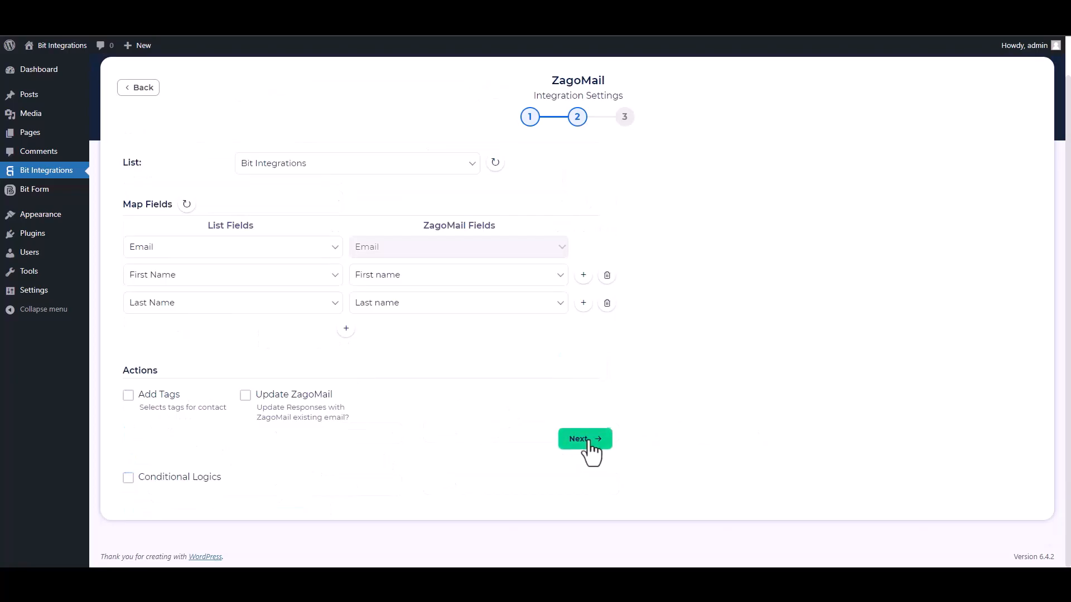
click(584, 439)
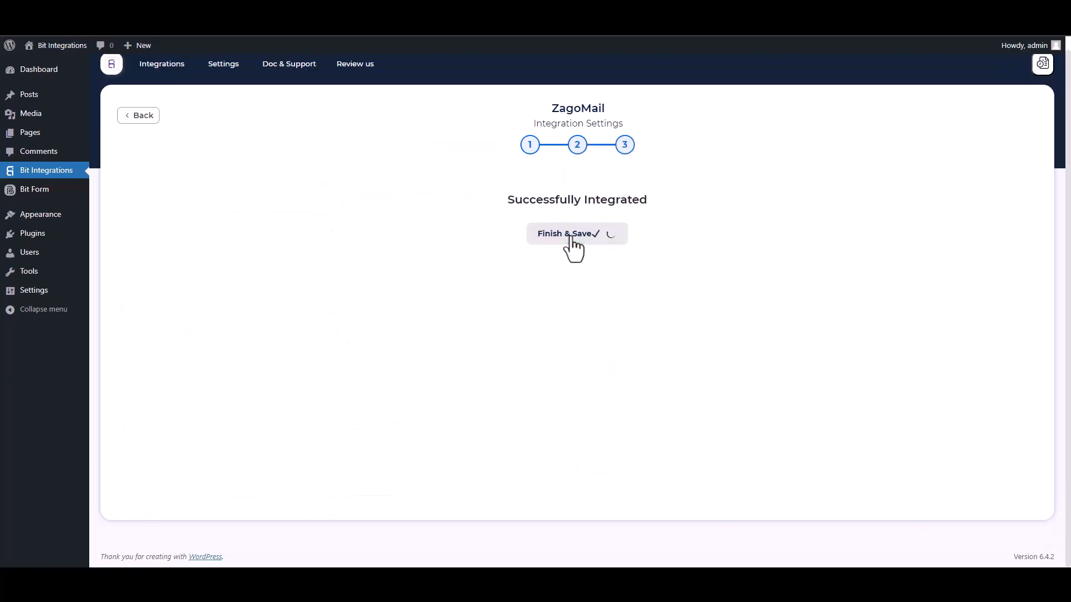
Save the integration and enter 'Bit Integrations' as the test contact's name
click(577, 234)
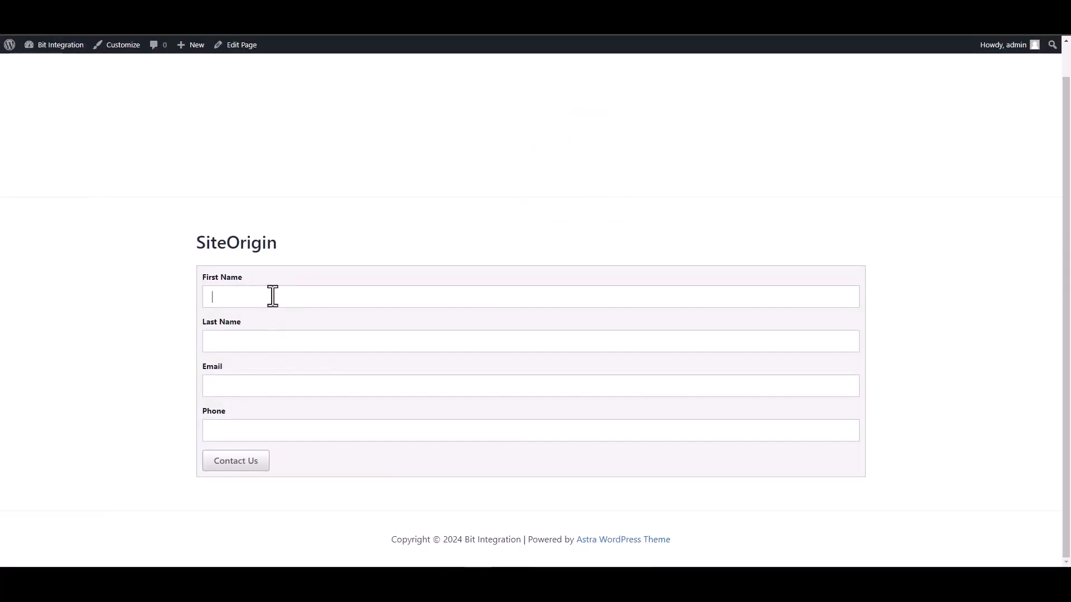
text(Bit Integrations)
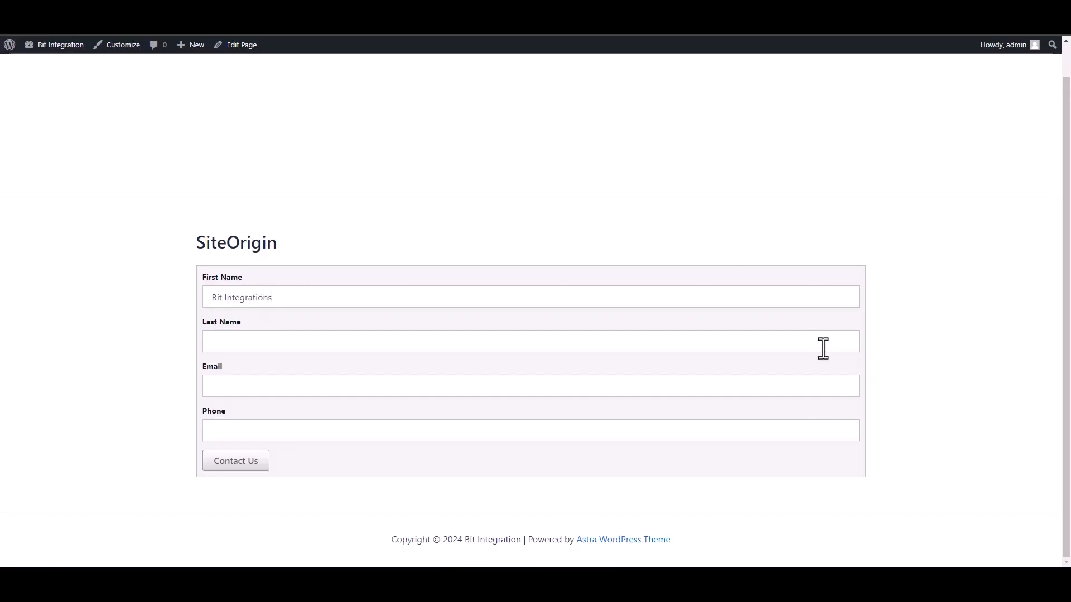
double_click(251, 297)
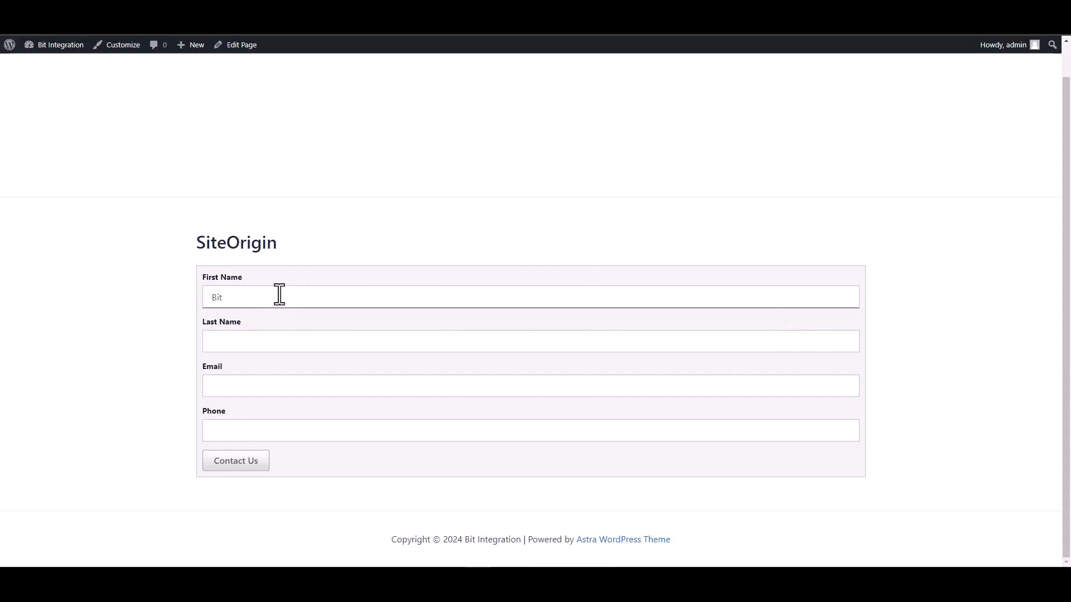
mouse_move(840, 338)
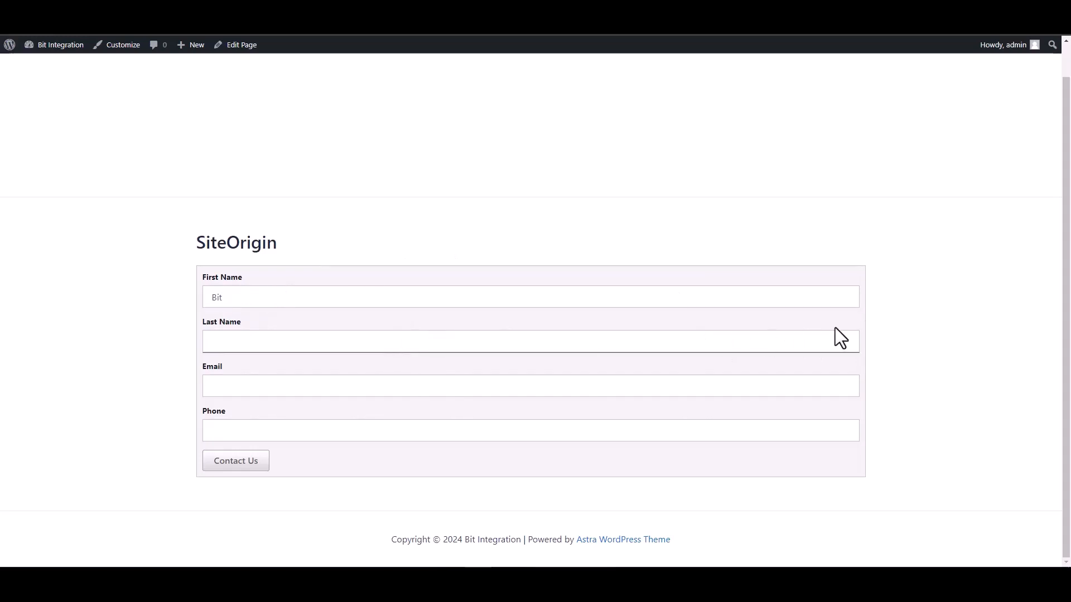
text(Integart)
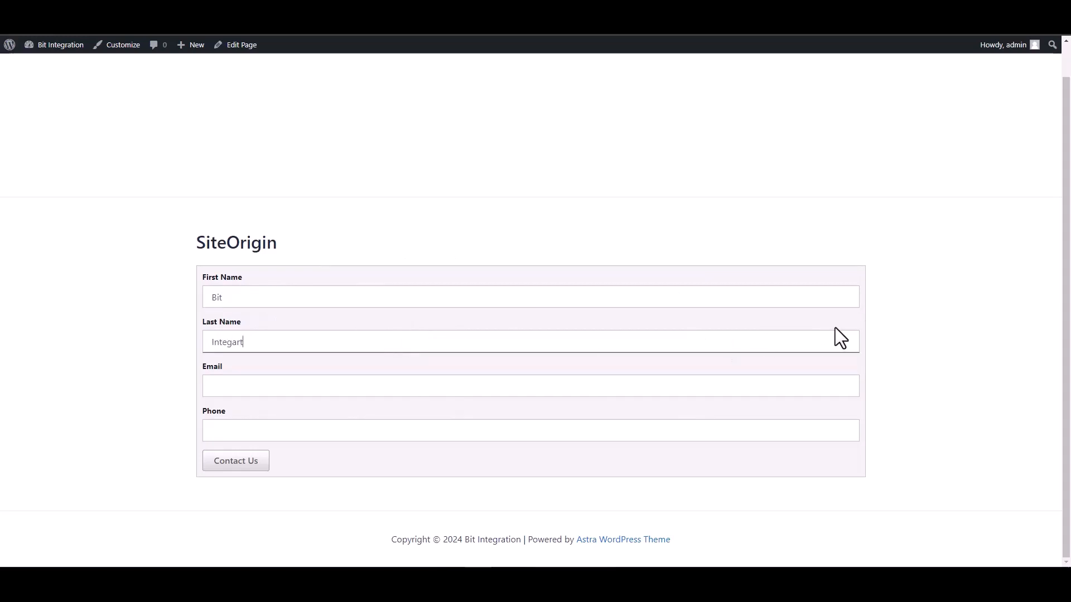
key(Backspace)
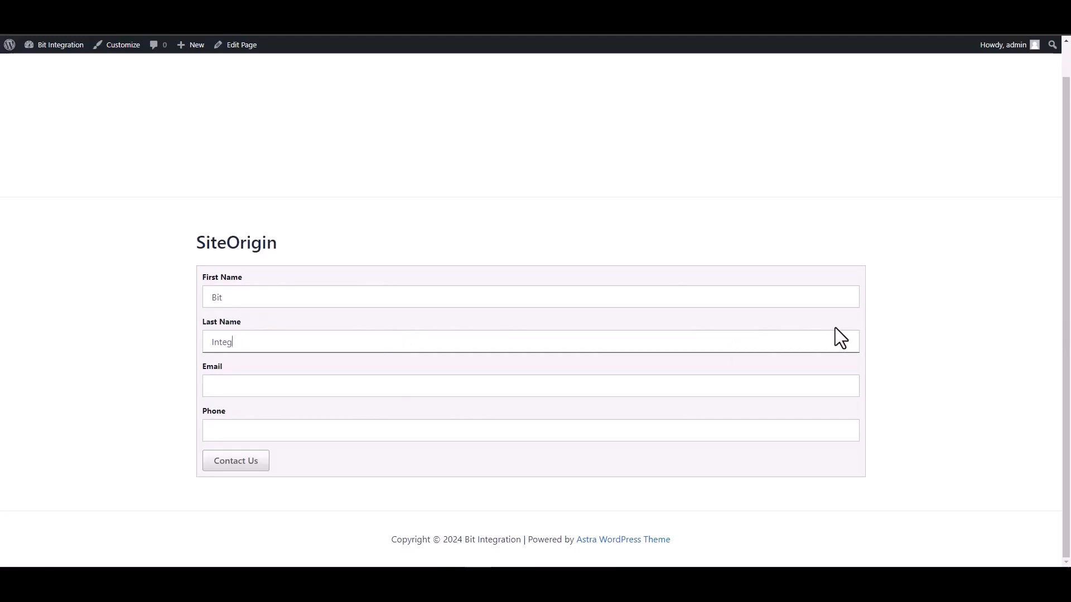
text(rations)
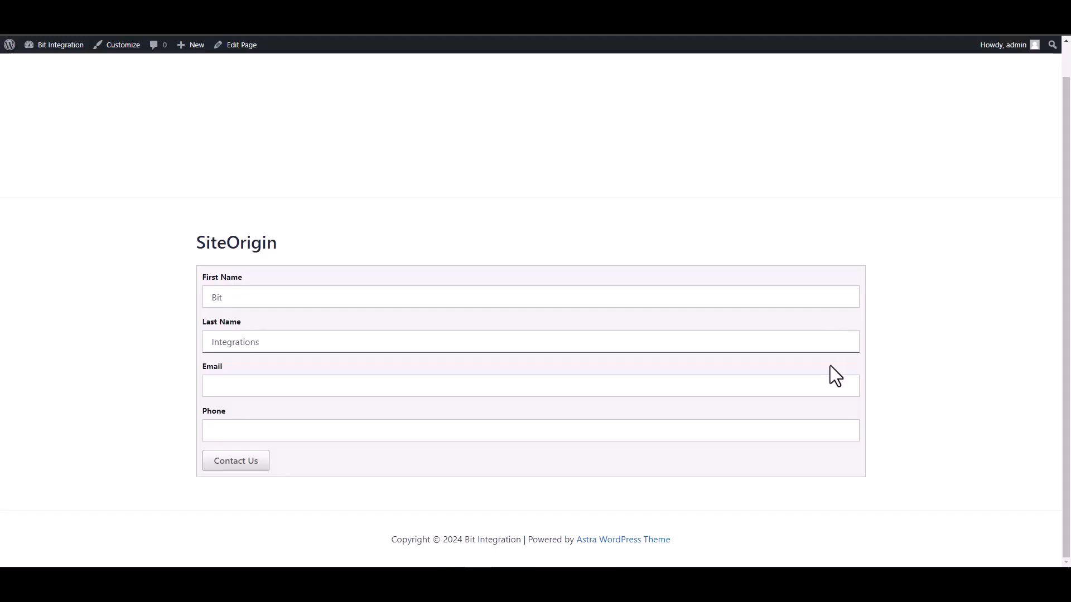
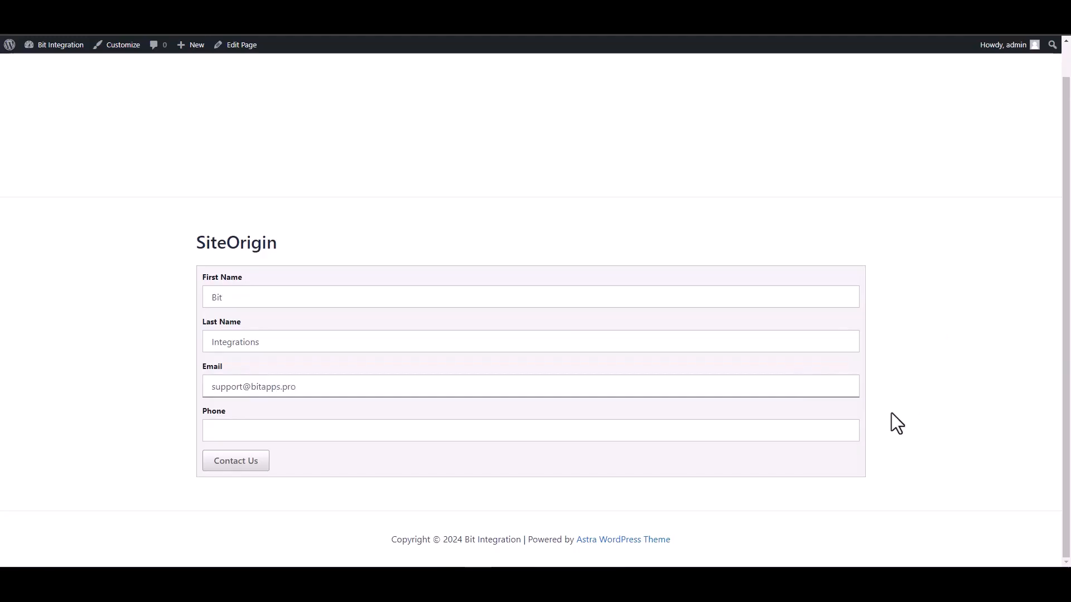
Enter a bitapps.pro email and phone number, then submit the contact form
text(444555666)
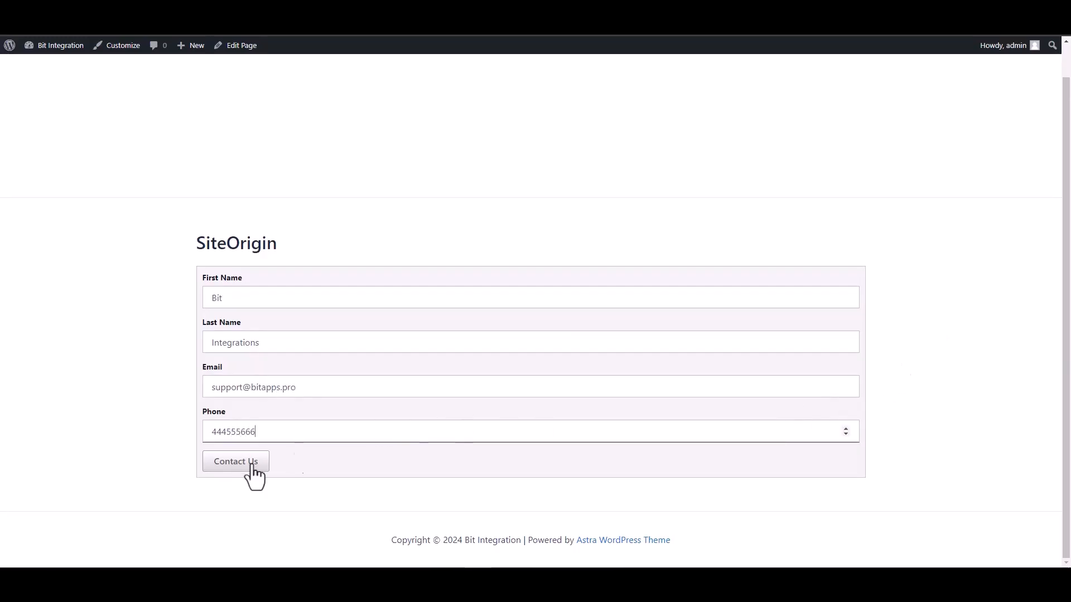
click(235, 461)
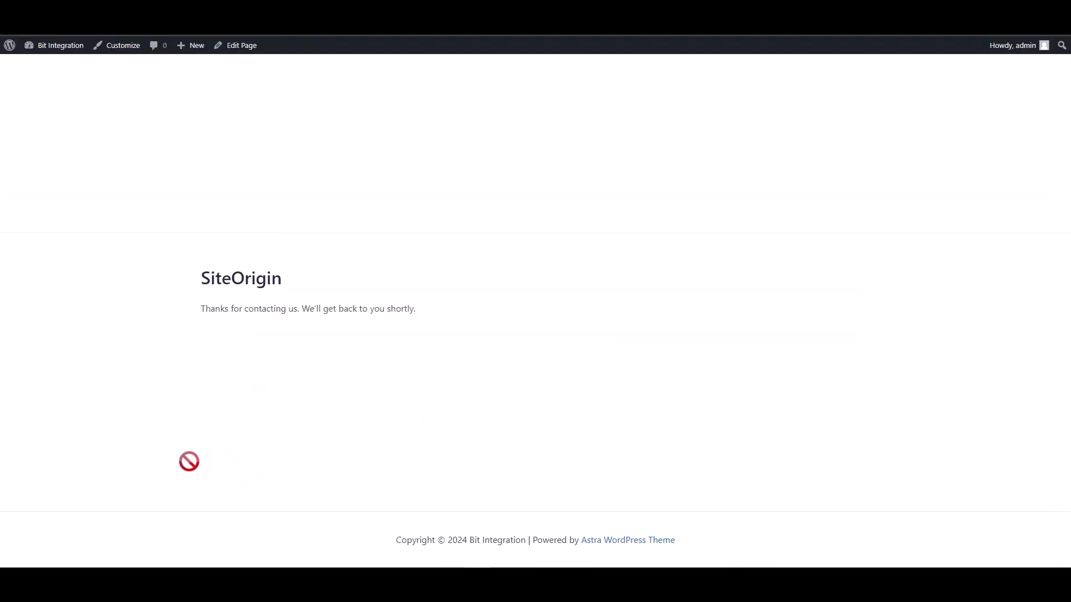
Open the Bit Integrations list overview in ZagoMail to see its new subscriber
double_click(243, 309)
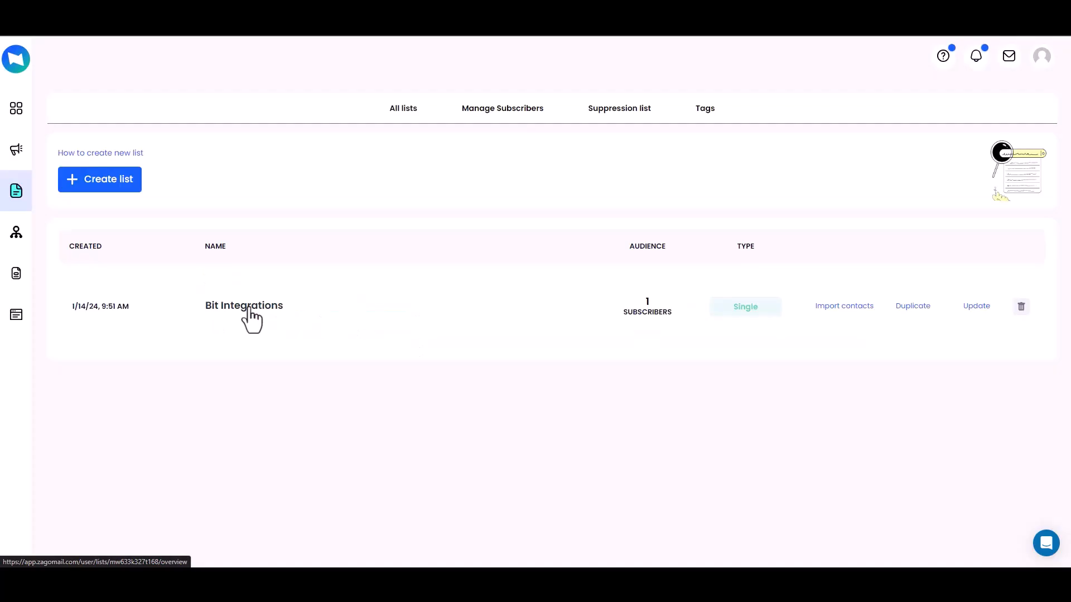
click(243, 305)
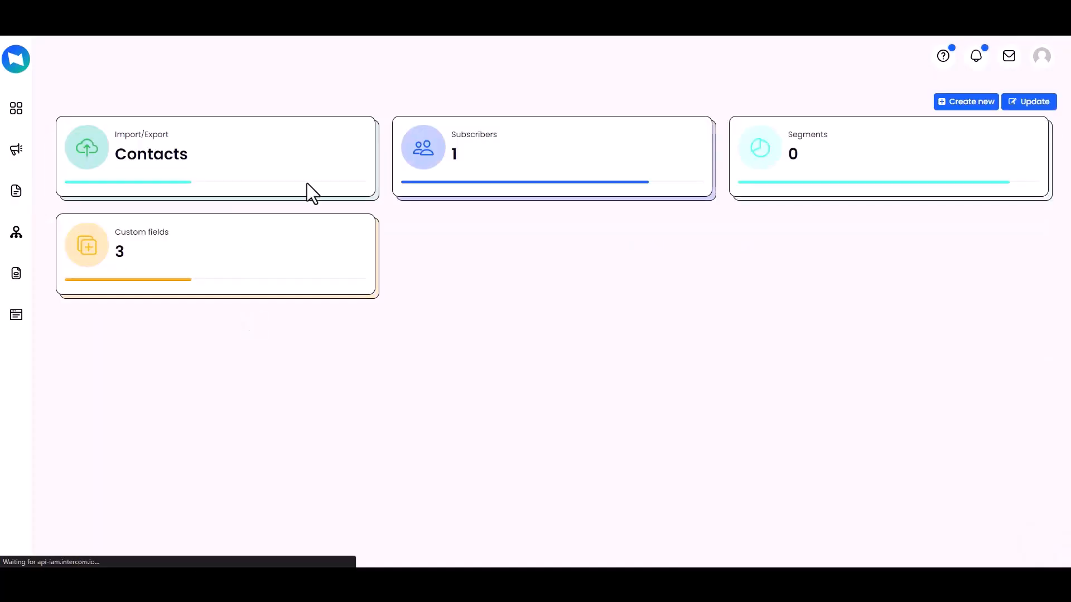
mouse_move(466, 229)
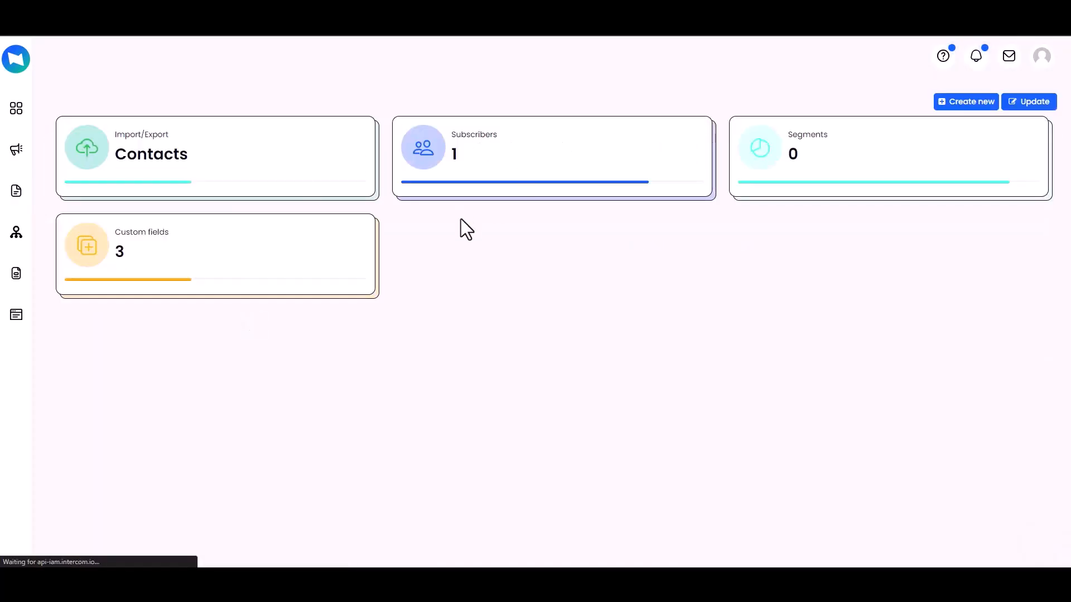
mouse_move(496, 157)
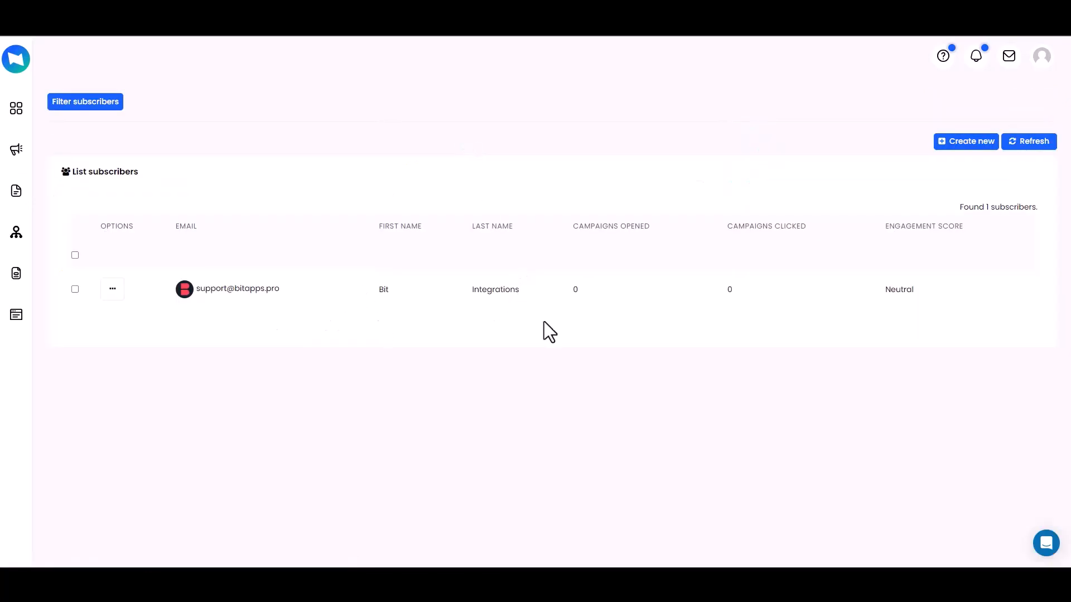
mouse_move(757, 335)
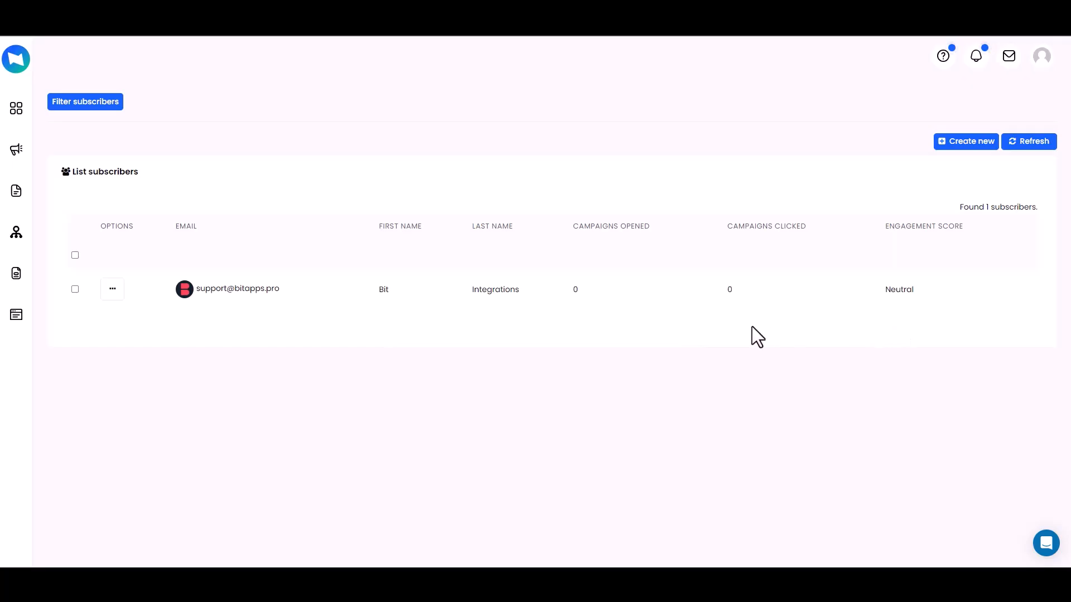